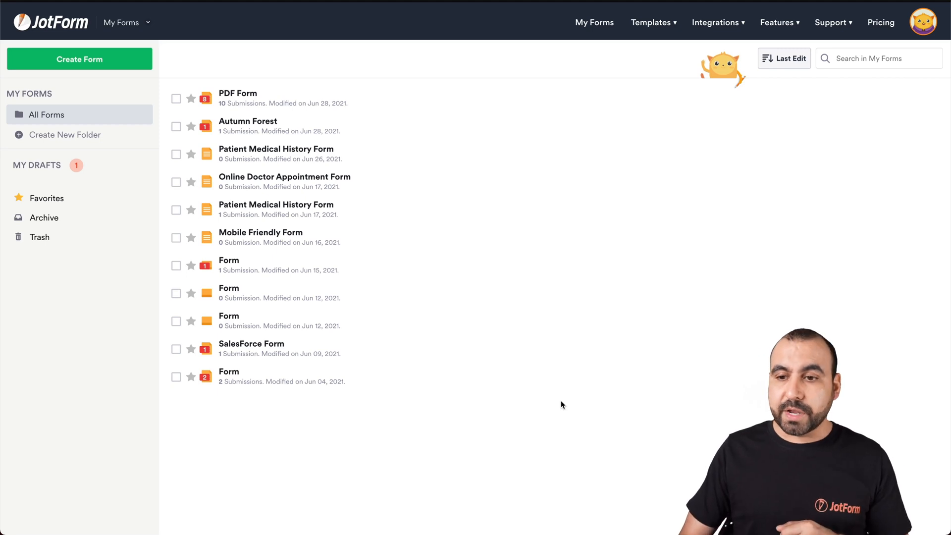
Reveal the account menu with submission, storage and form usage plus the Settings option.
{"action": "left_click", "coordinate": [923, 20]}
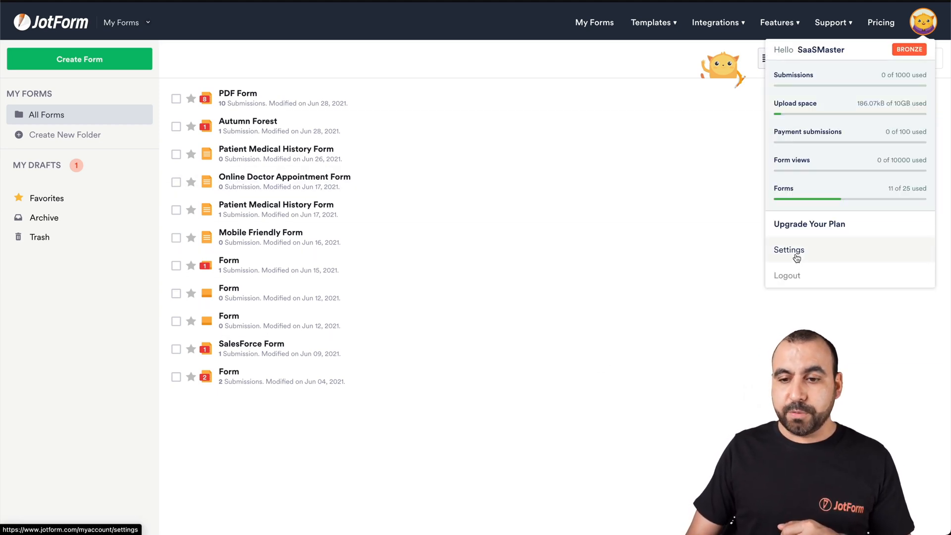
Go to Settings and show the Account details section with username and deletion link.
{"action": "left_click", "coordinate": [789, 250]}
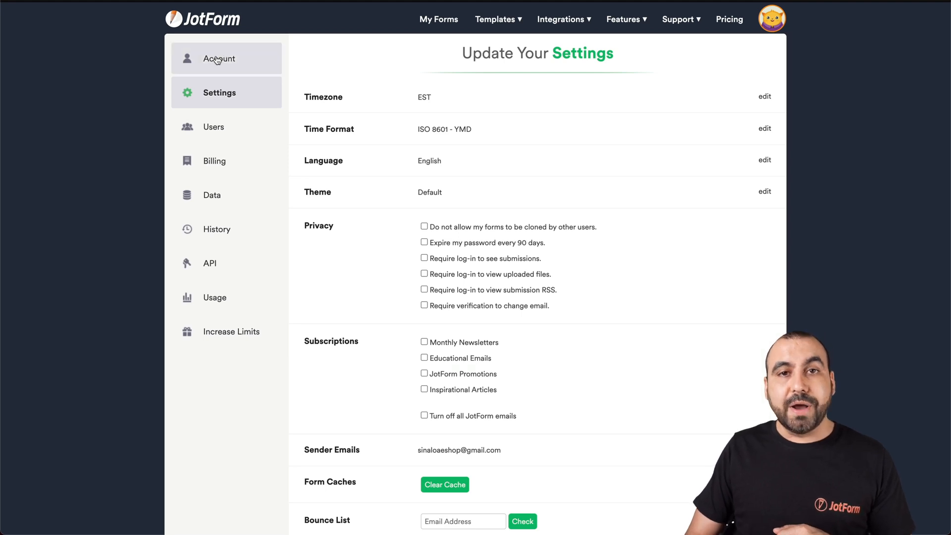
{"action": "left_click", "coordinate": [220, 58]}
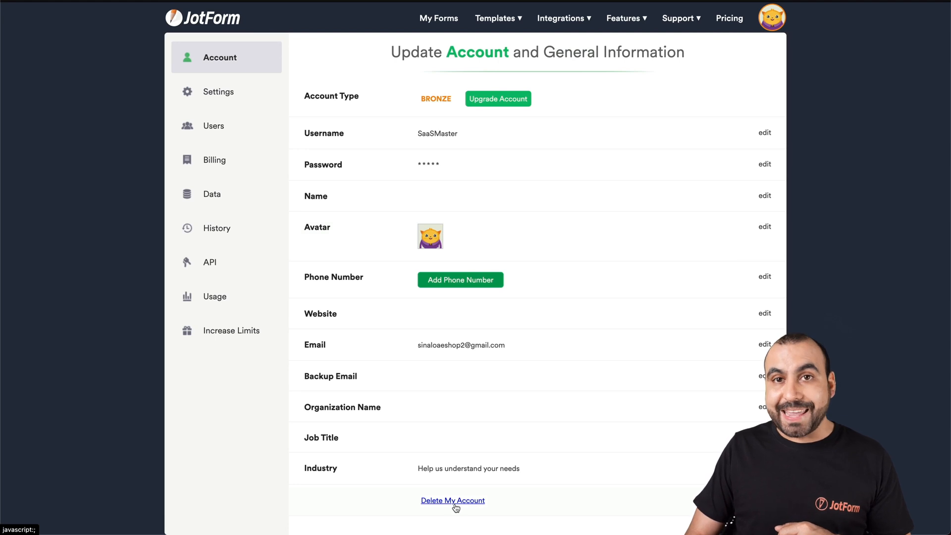
Start 'Delete My Account', confirm with 'Yes, Delete', and focus the current-password field.
{"action": "left_click", "coordinate": [453, 500]}
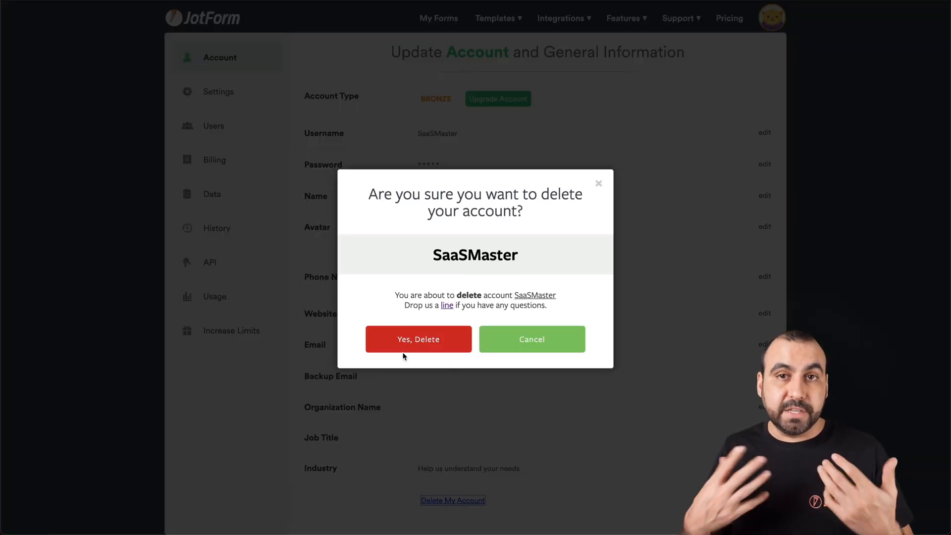
{"action": "left_click", "coordinate": [418, 339]}
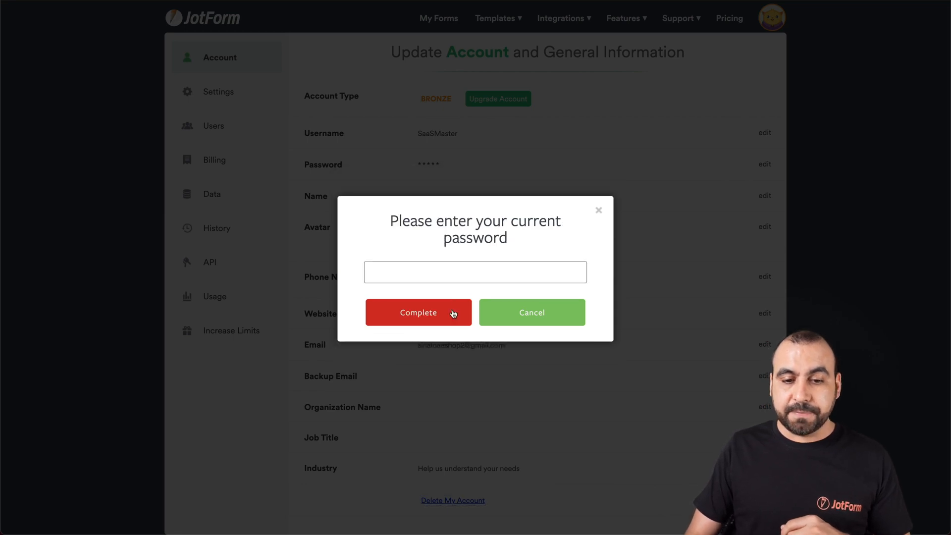
{"action": "left_click", "coordinate": [475, 272]}
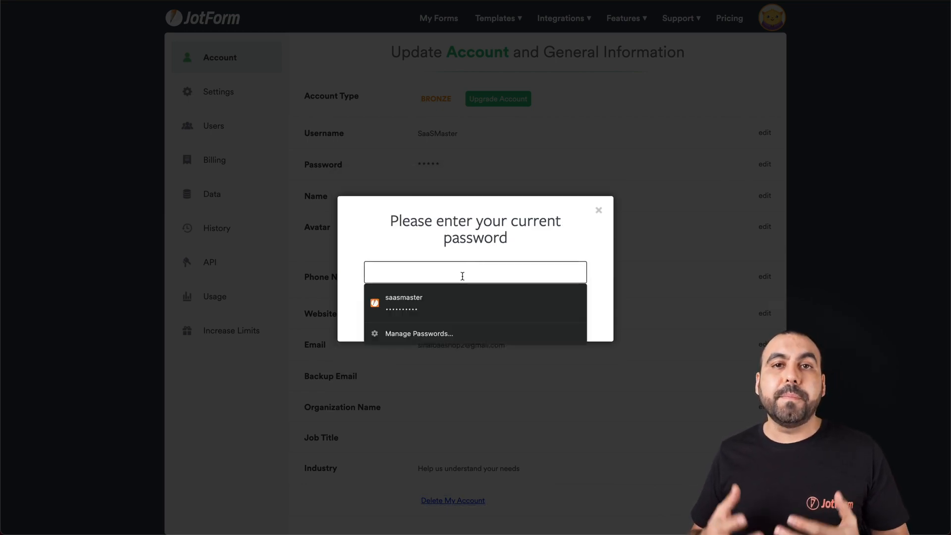